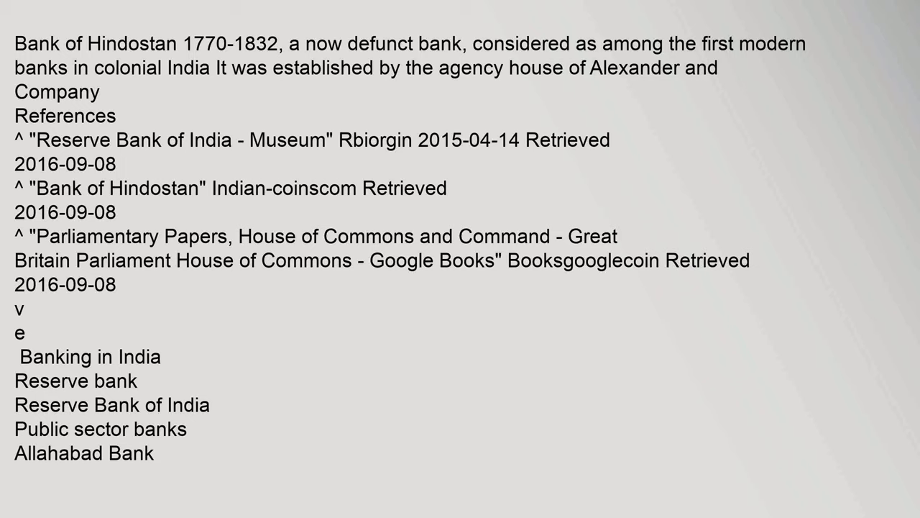
scroll("down", 3)
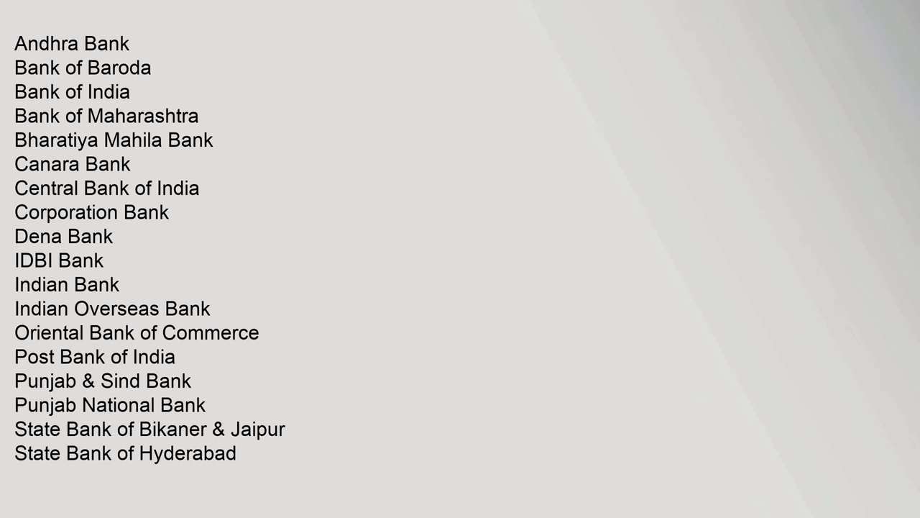
scroll("down", 3)
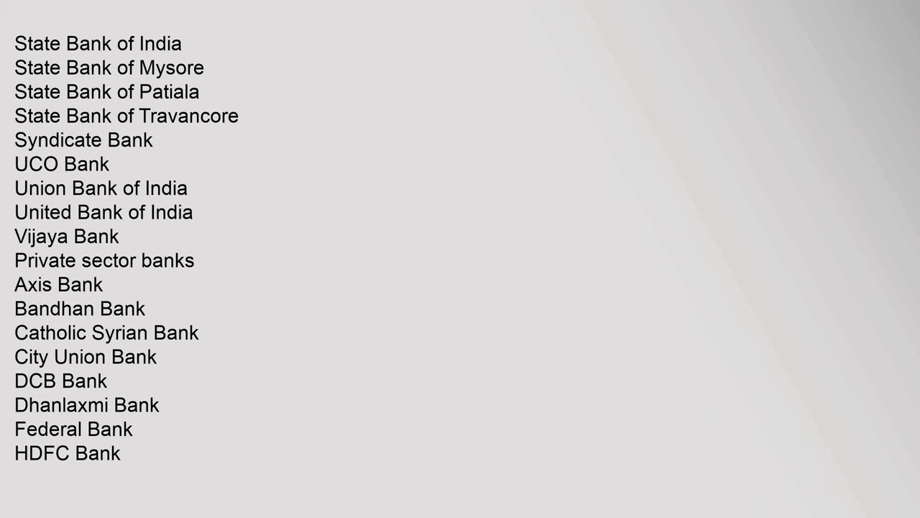
scroll("down", 3)
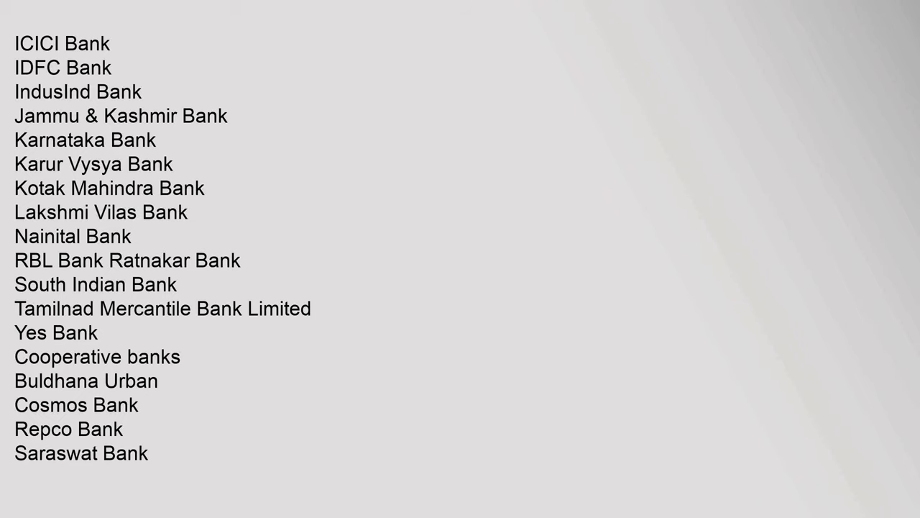
scroll("down", 3)
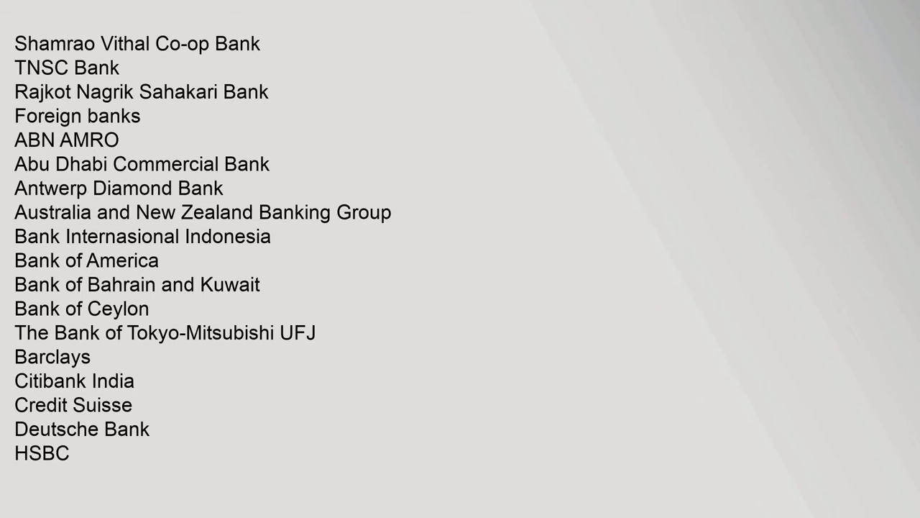
scroll("down", 3)
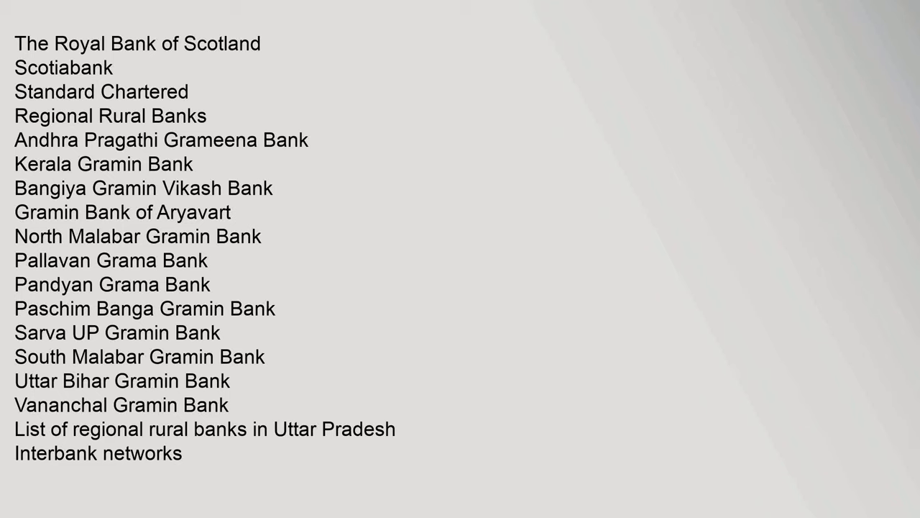
scroll("down", 3)
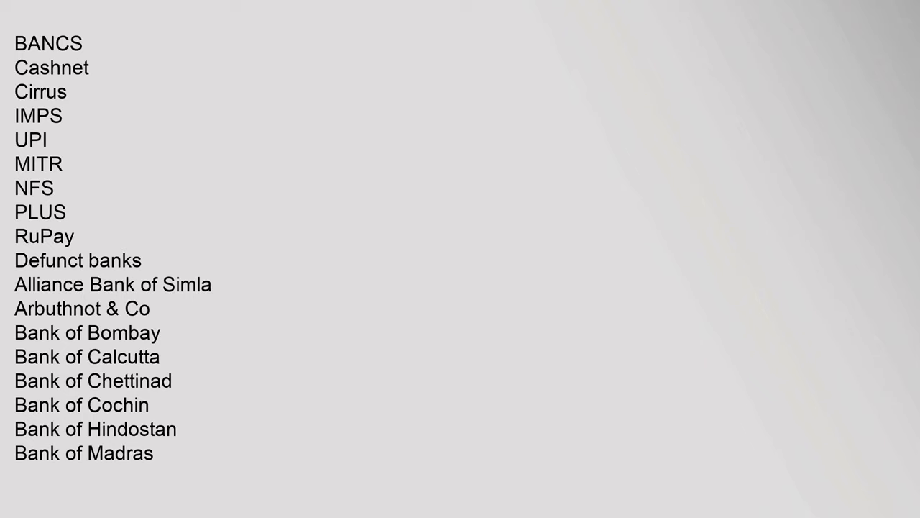
scroll("down", 3)
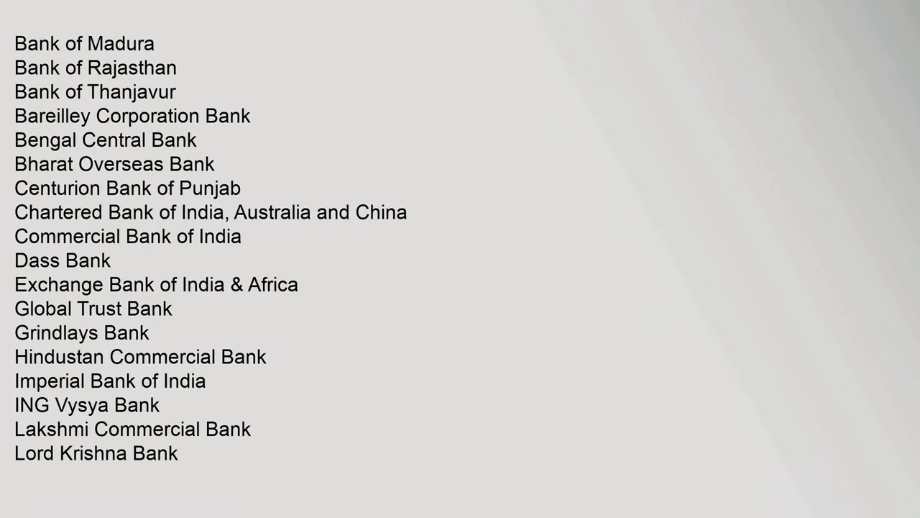